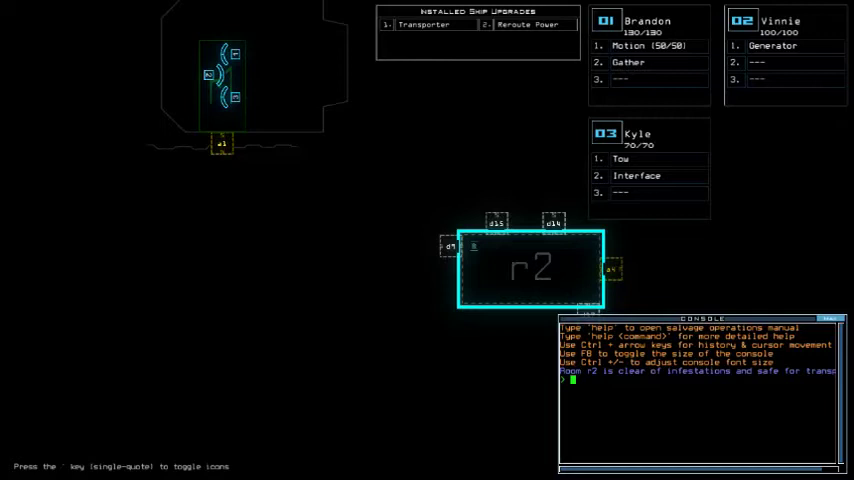
# - Enter the 'status' command in the console to show the derelict ship's status report
pyautogui.write('status')
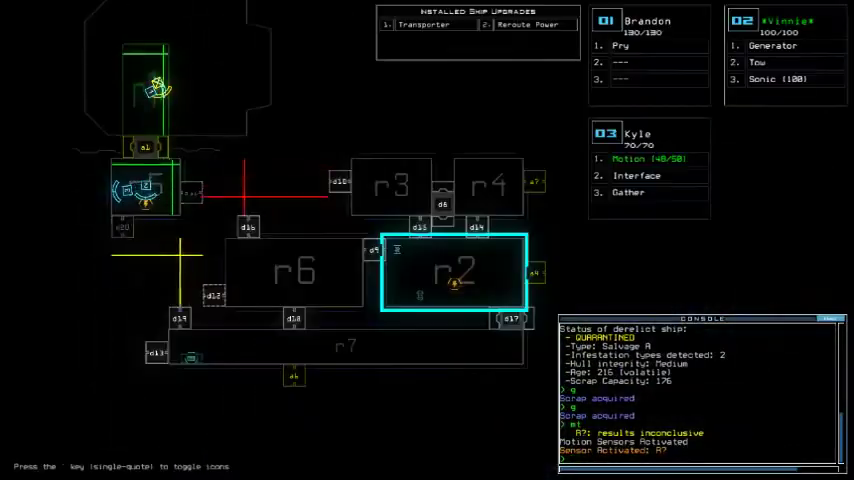
# - Click near the top of the Duskers screen after gathering scrap and scanning r7
pyautogui.click(770, 45)
pyautogui.write('quit')
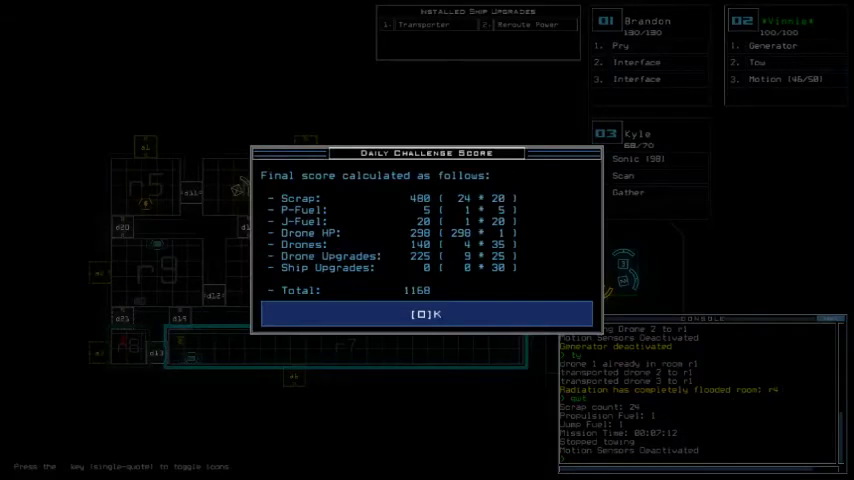
# - Dismiss the Daily Challenge Score dialog showing the 1168 total
pyautogui.click(426, 314)
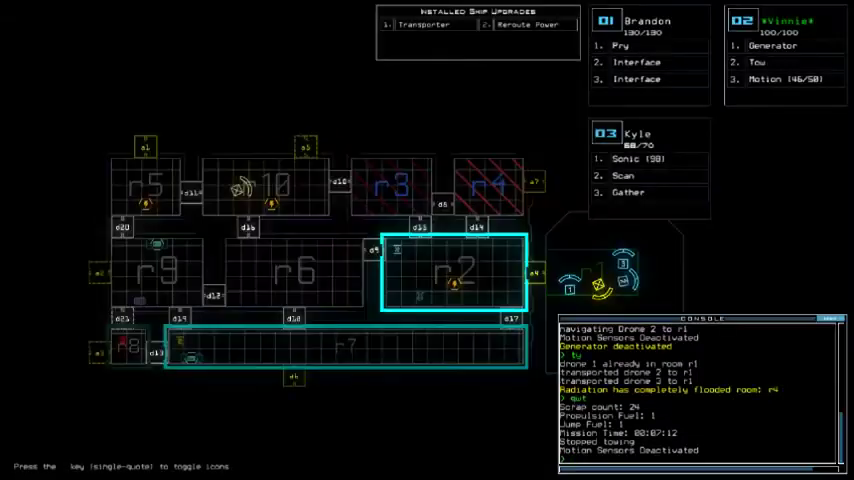